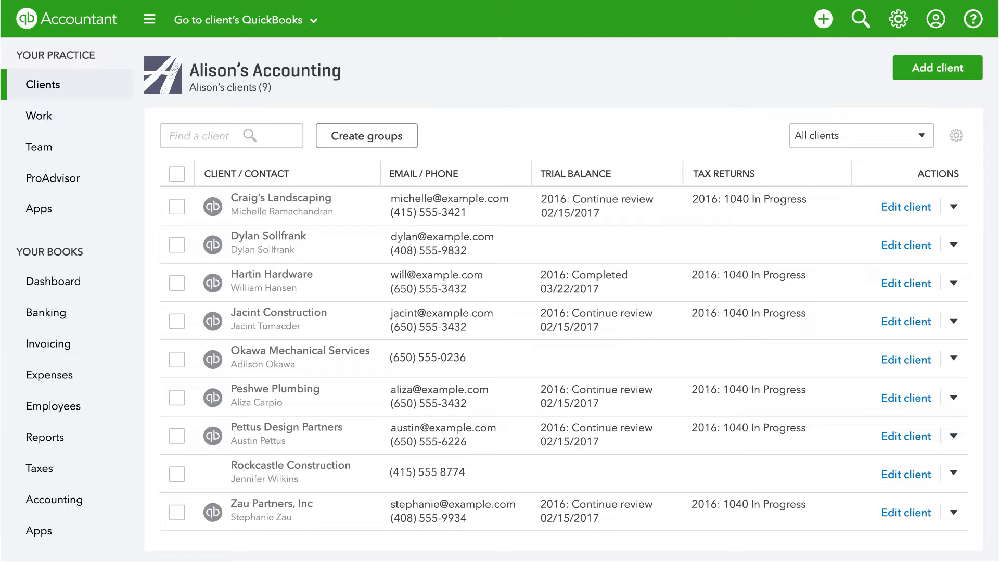
{"action": "mouse_move", "coordinate": [213, 206]}
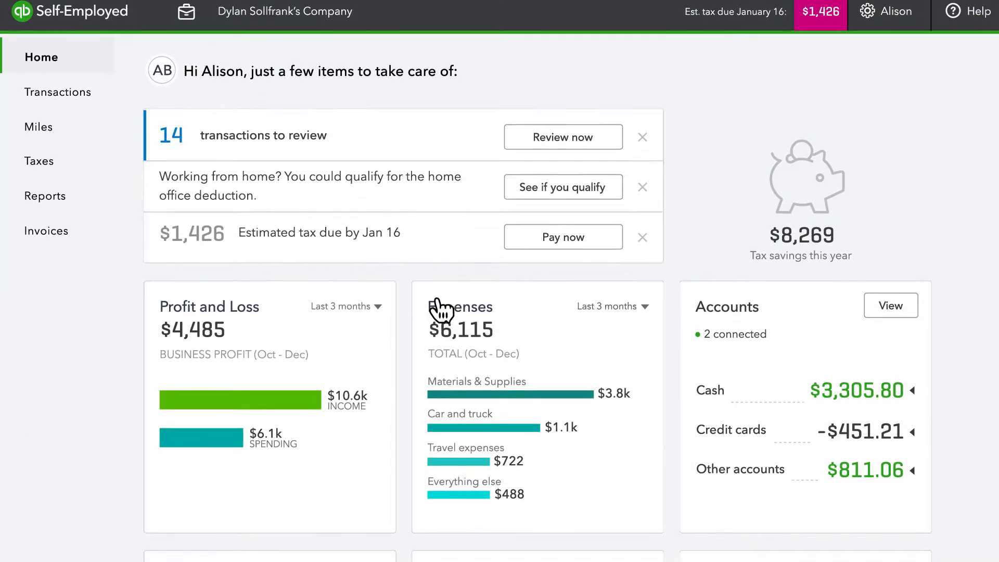
{"action": "scroll", "scroll_direction": "down", "scroll_amount": 3}
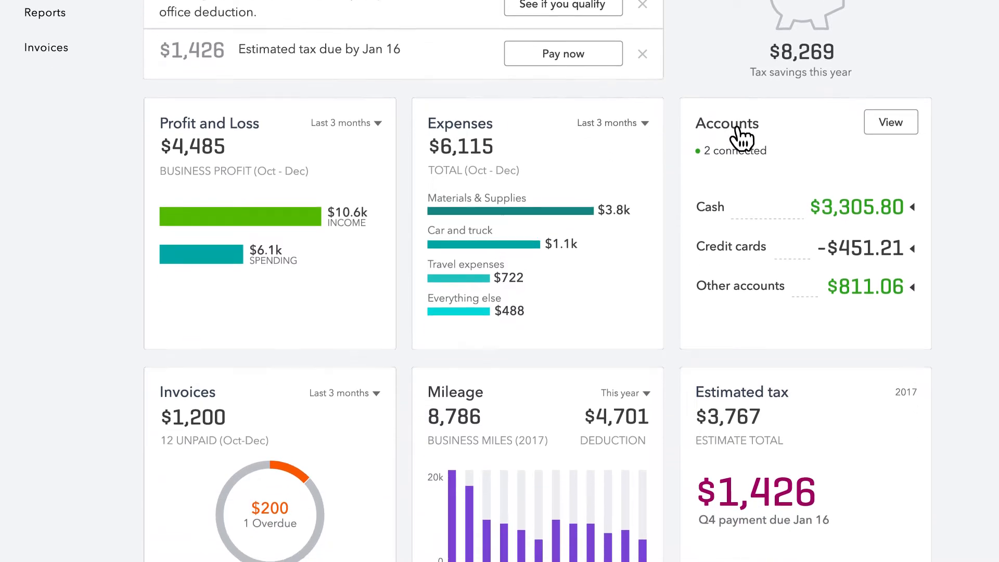
{"action": "scroll", "scroll_direction": "down", "scroll_amount": 3}
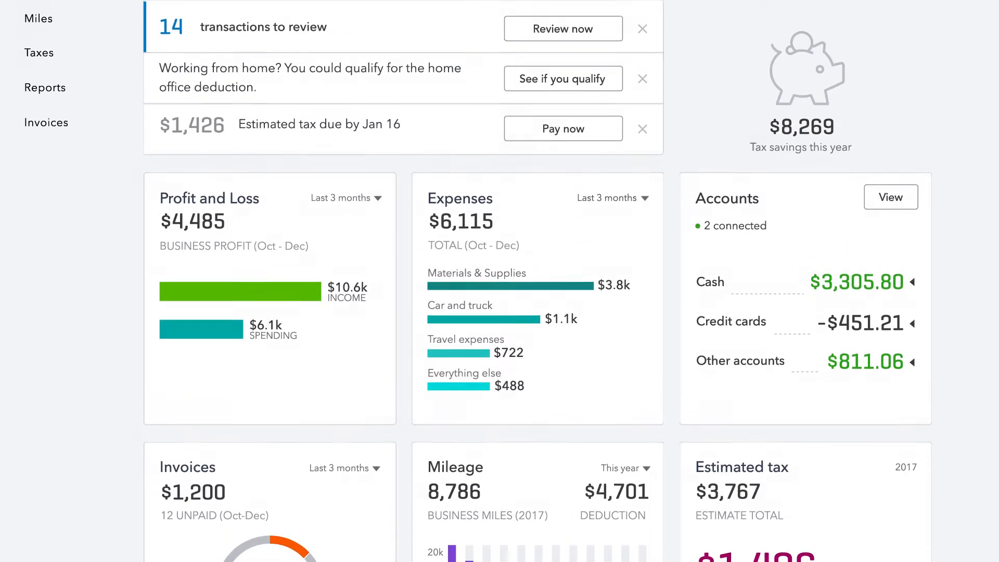
{"action": "left_click", "coordinate": [59, 96]}
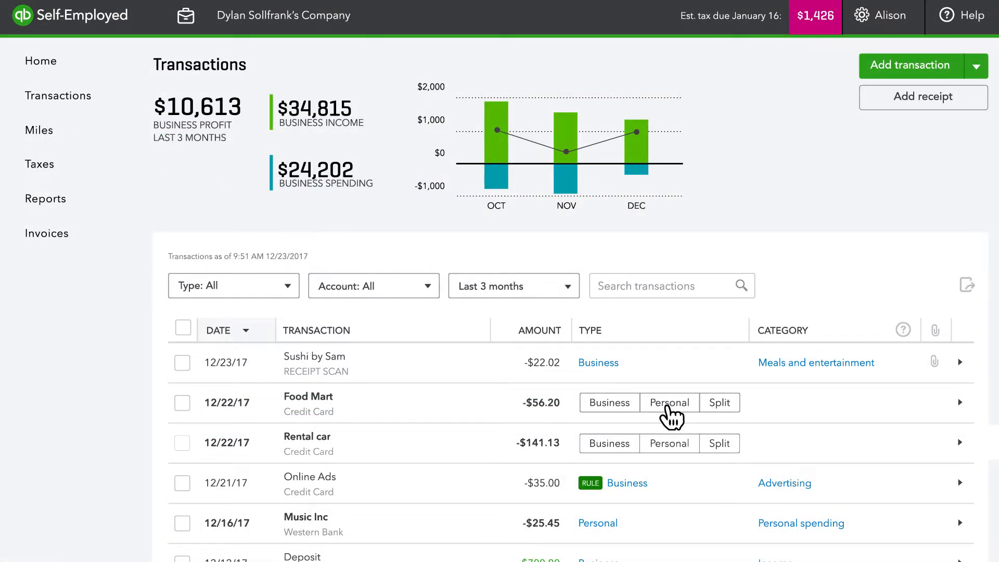
Mark Food Mart as Personal spending and the rental car charge as Business travel.
{"action": "left_click", "coordinate": [669, 401]}
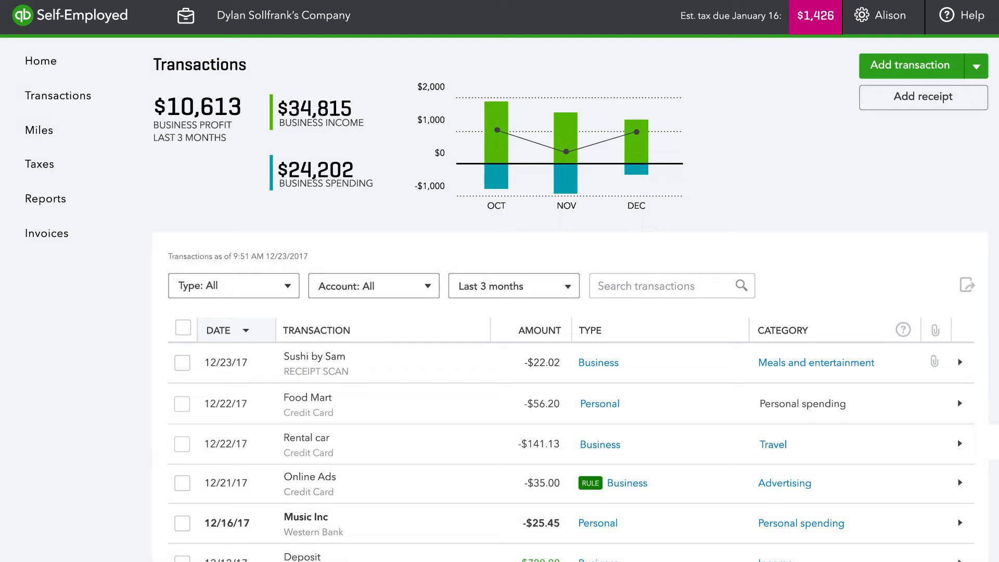
{"action": "left_click", "coordinate": [923, 96]}
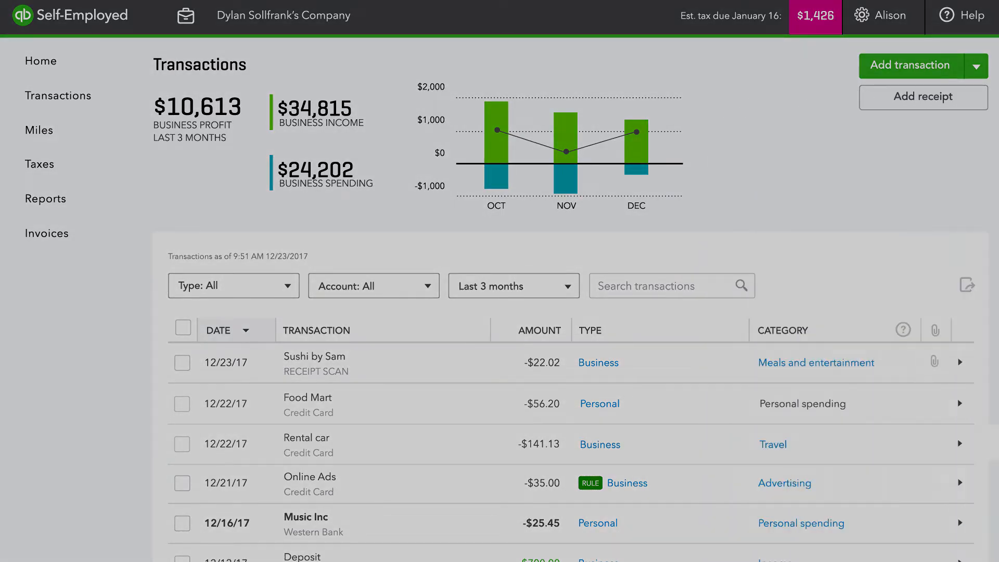
View the Miles trip log, then move on to the client's Reports page.
{"action": "left_click", "coordinate": [40, 130]}
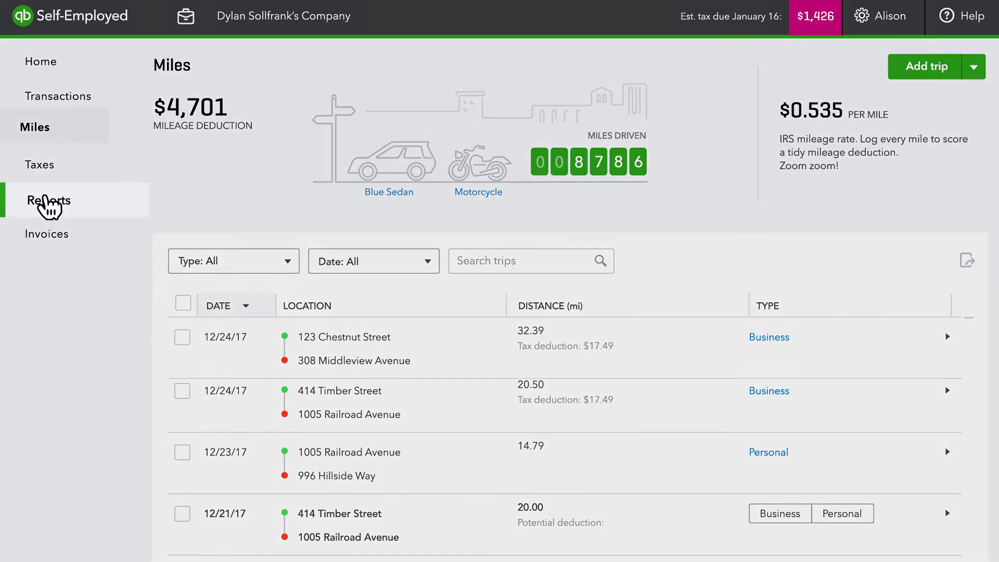
{"action": "left_click", "coordinate": [47, 200]}
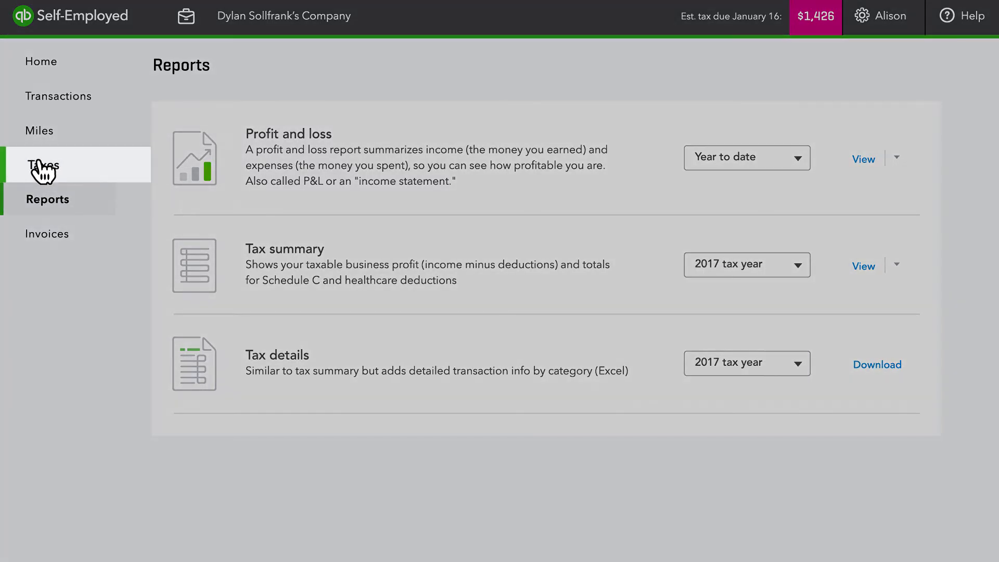
Return from the reports to Alison's Accounting client list in QuickBooks Online Accountant.
{"action": "left_click", "coordinate": [40, 164]}
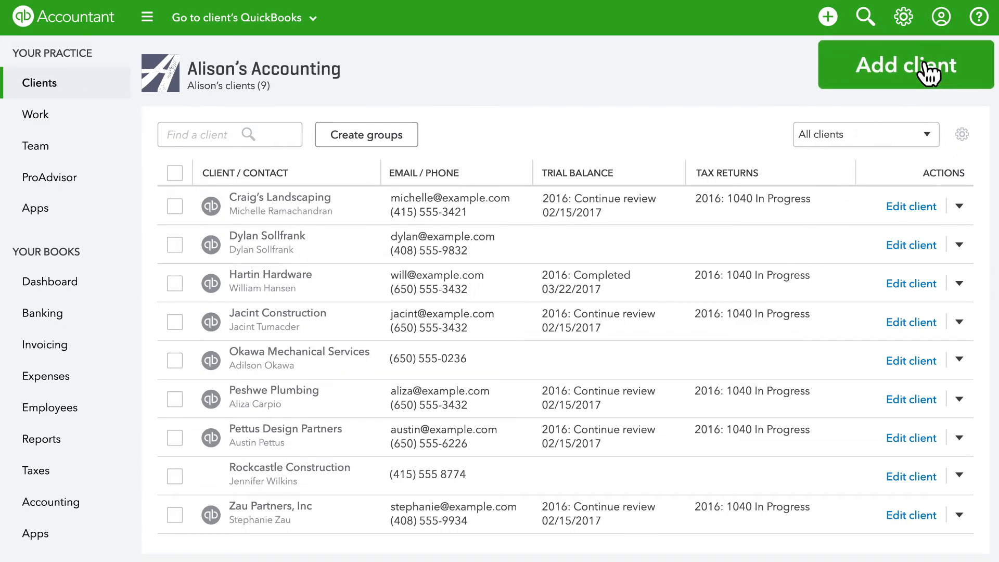
Start a new client named 'Dylan' and bring the QuickBooks subscription options into view.
{"action": "left_click", "coordinate": [904, 64]}
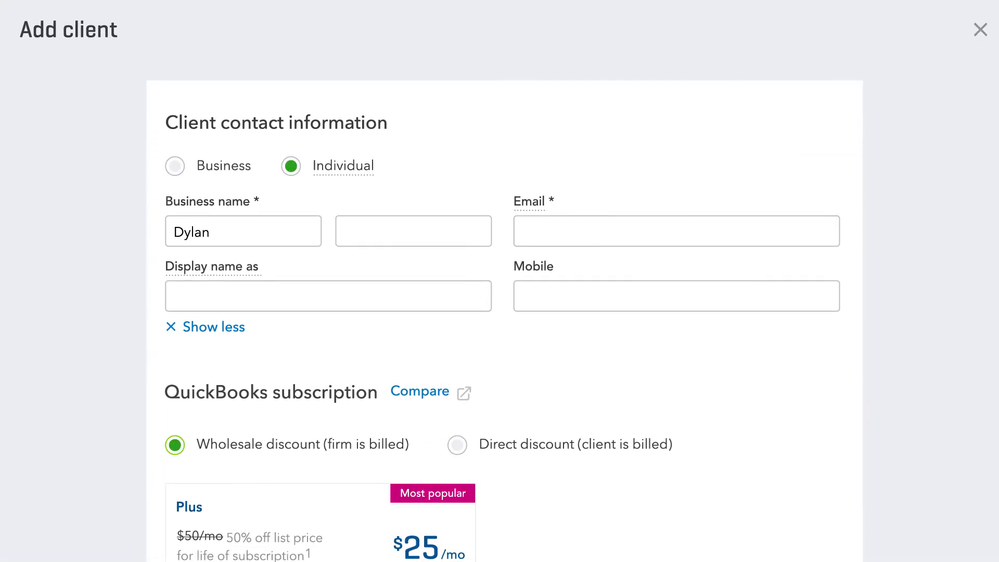
{"action": "scroll", "scroll_direction": "down", "scroll_amount": 3}
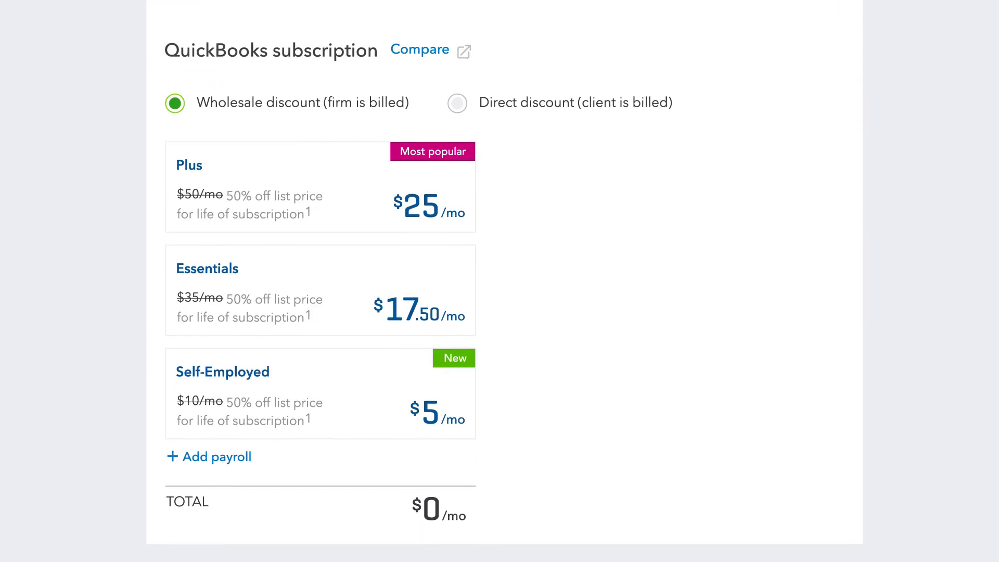